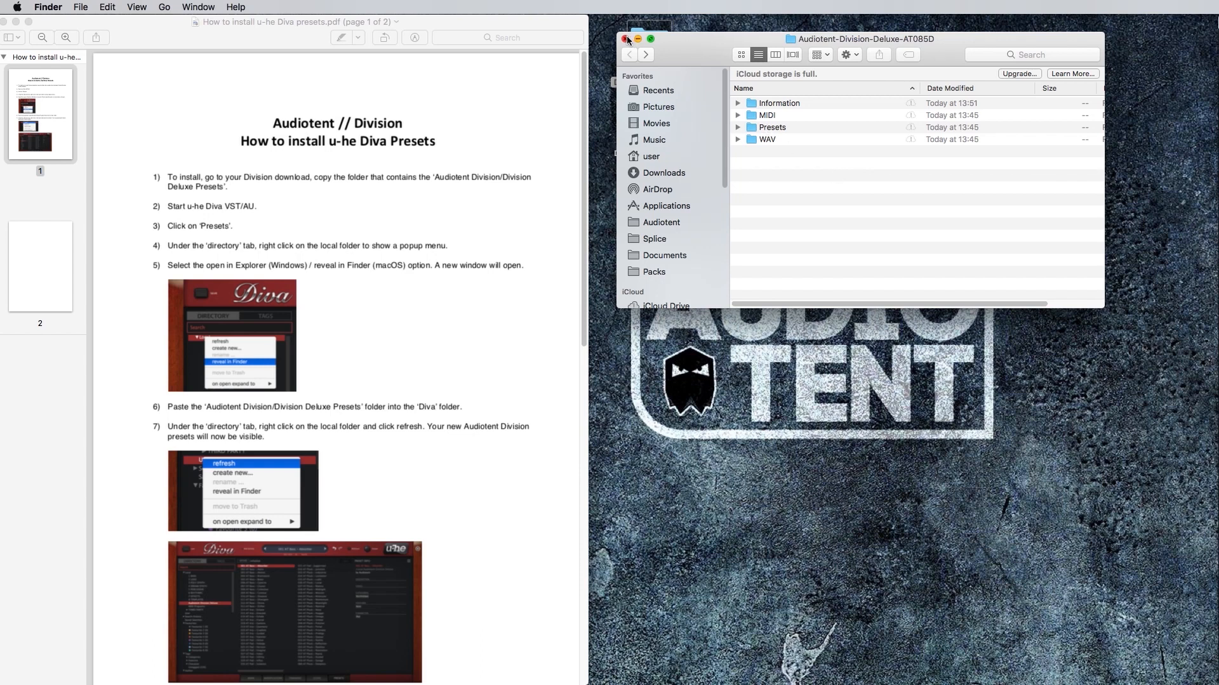
Step: Close the download window, then open the Deluxe download's Information folder with the install-guide PDF
click(626, 39)
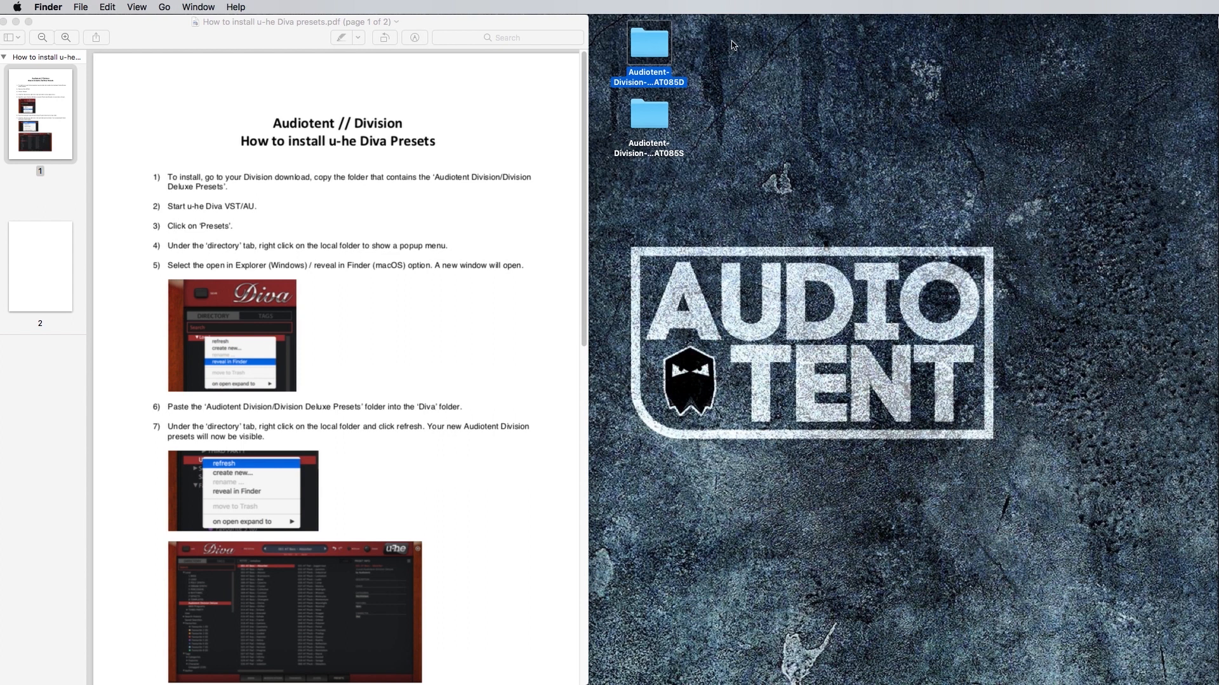
click(648, 121)
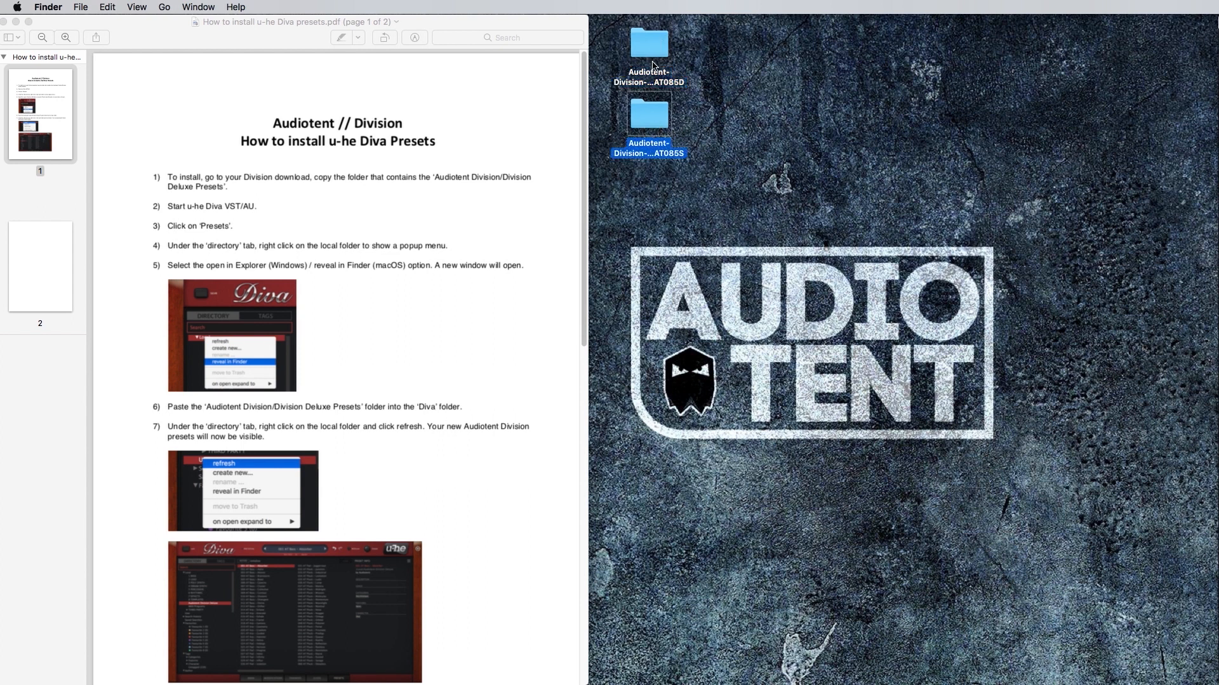
click(649, 45)
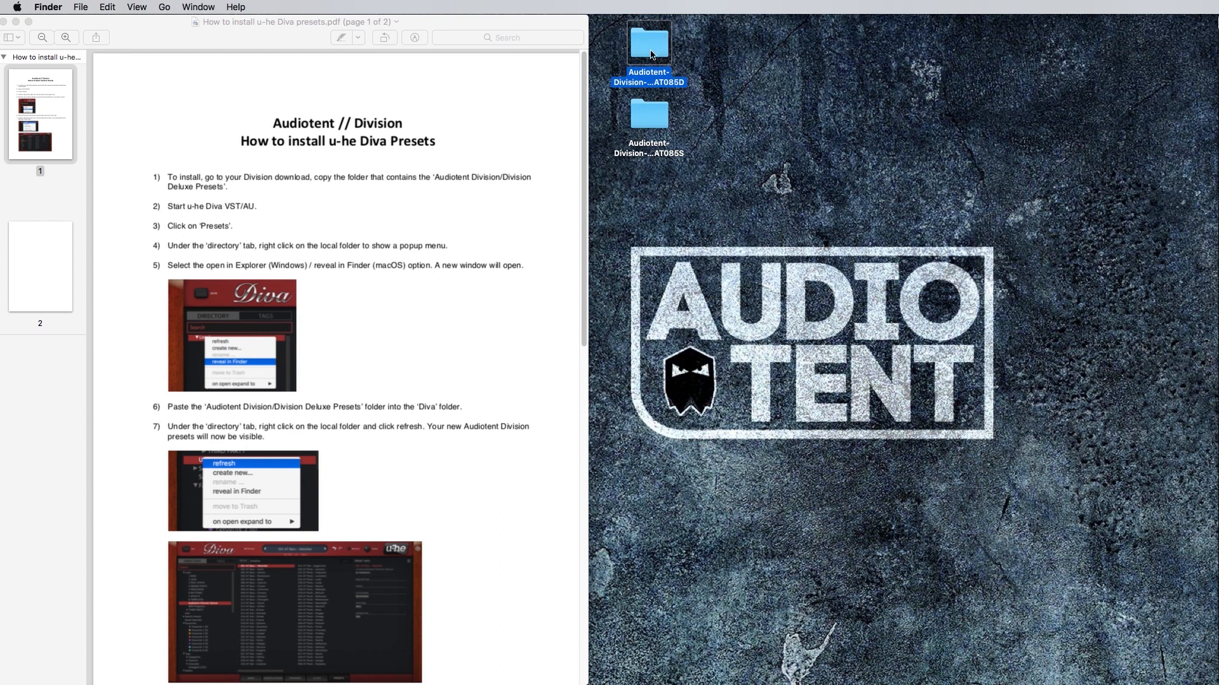
double_click(649, 44)
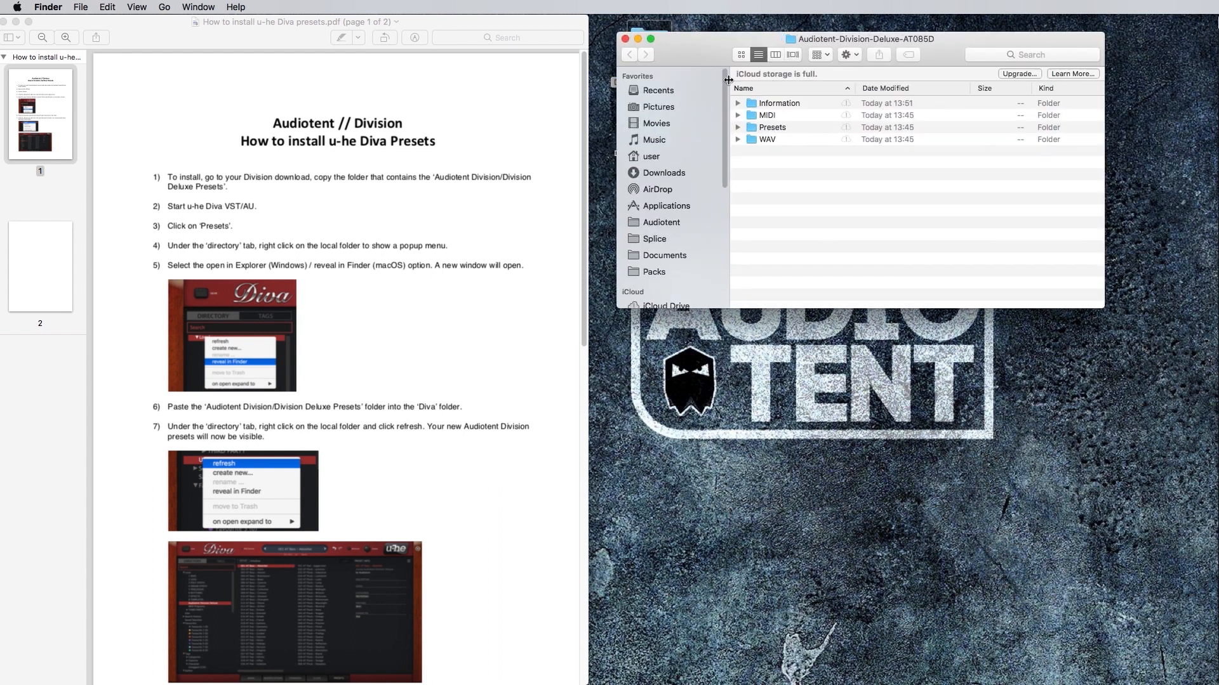
click(778, 103)
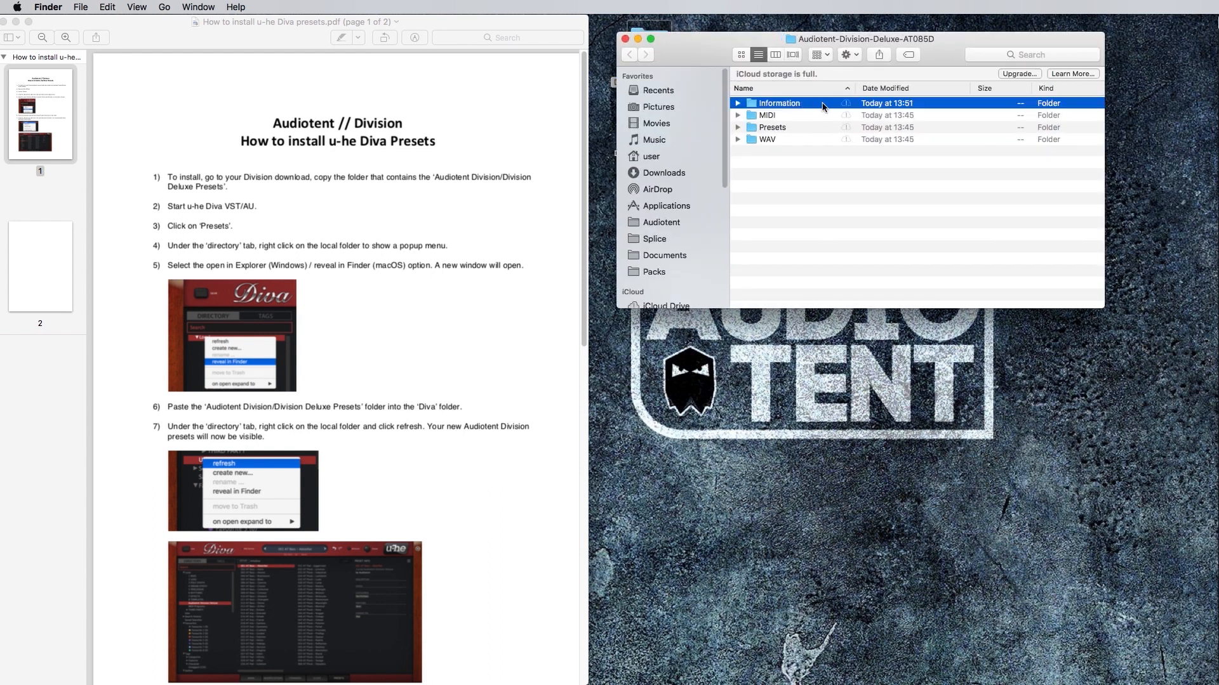
double_click(778, 102)
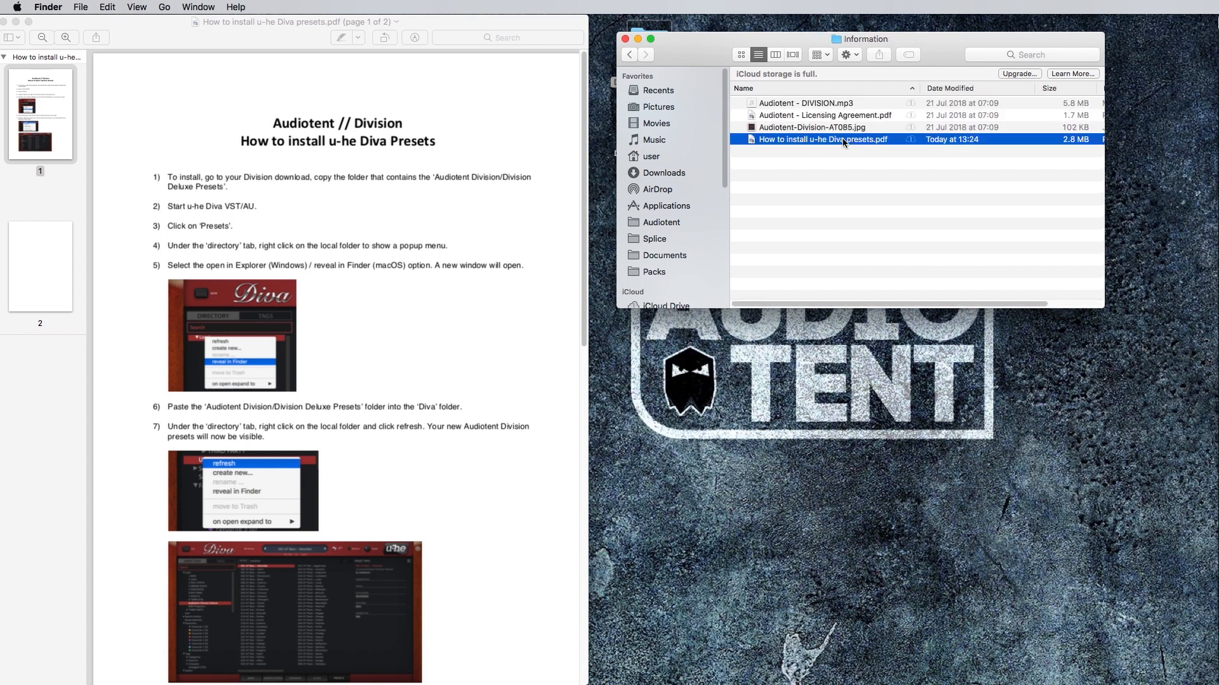
mouse_move(775, 146)
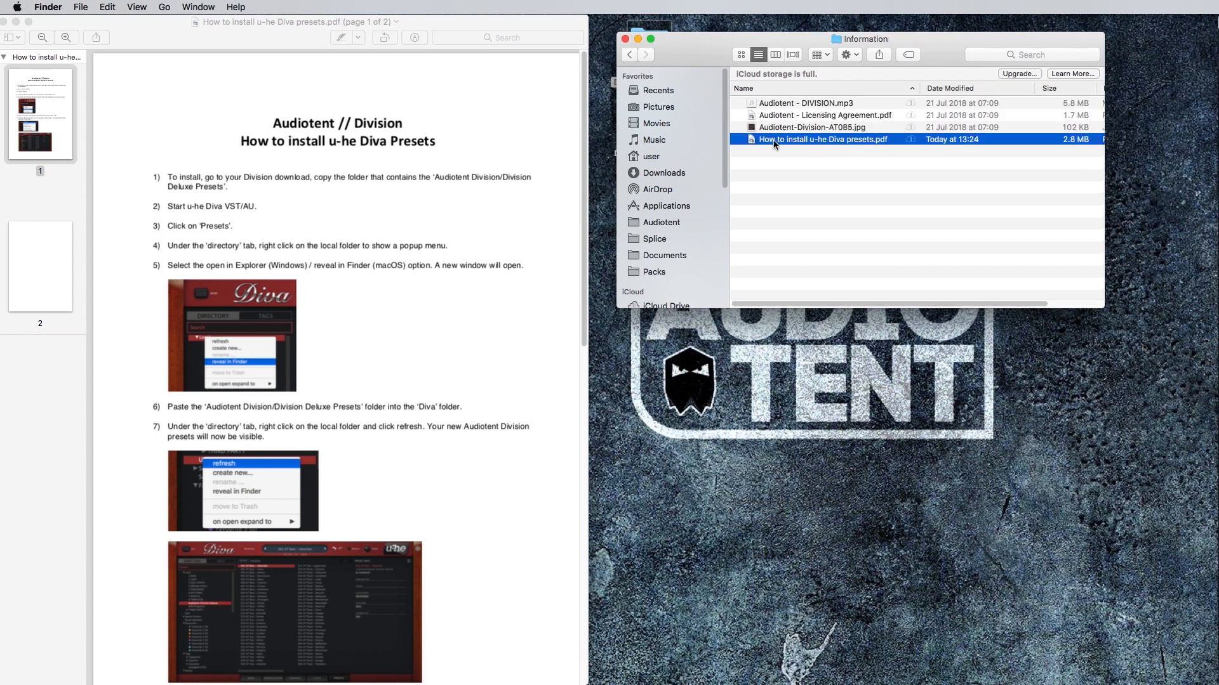
mouse_move(850, 143)
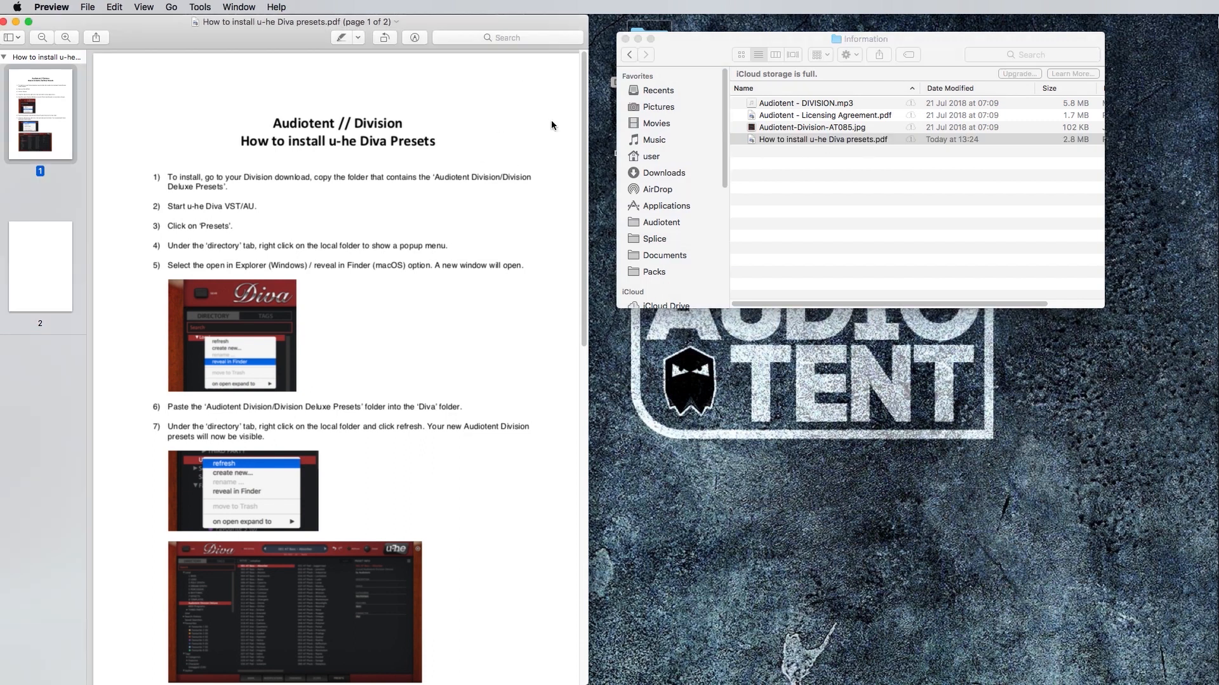
mouse_move(459, 99)
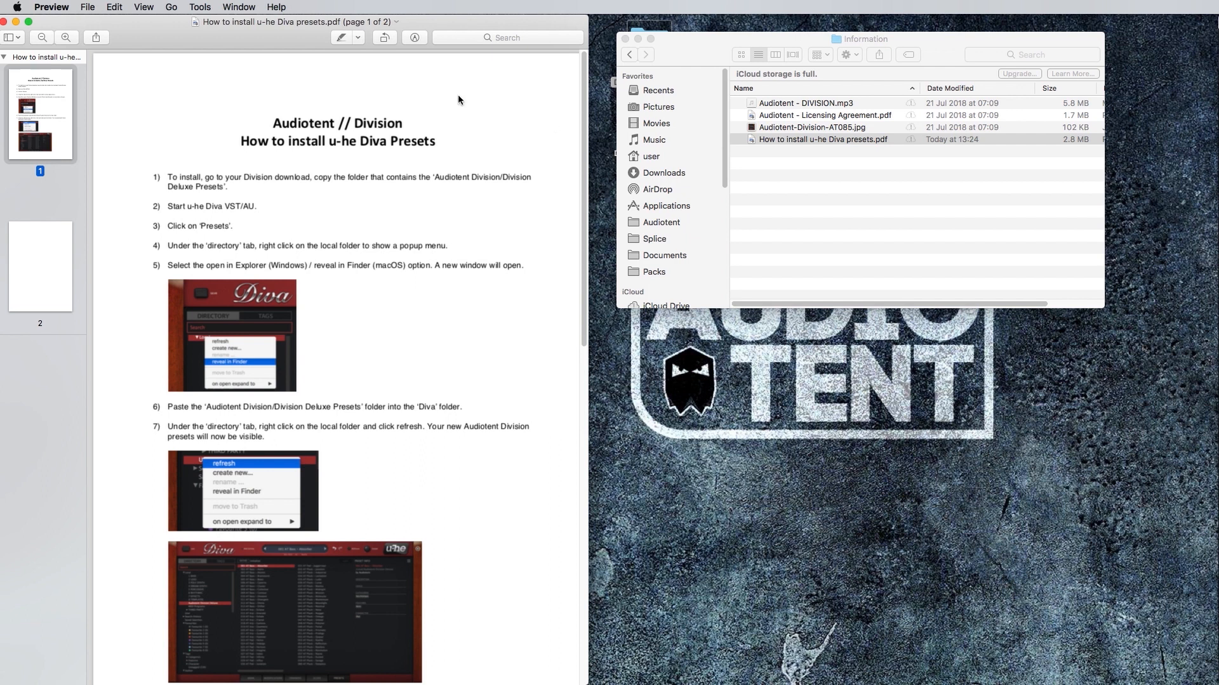
mouse_move(476, 93)
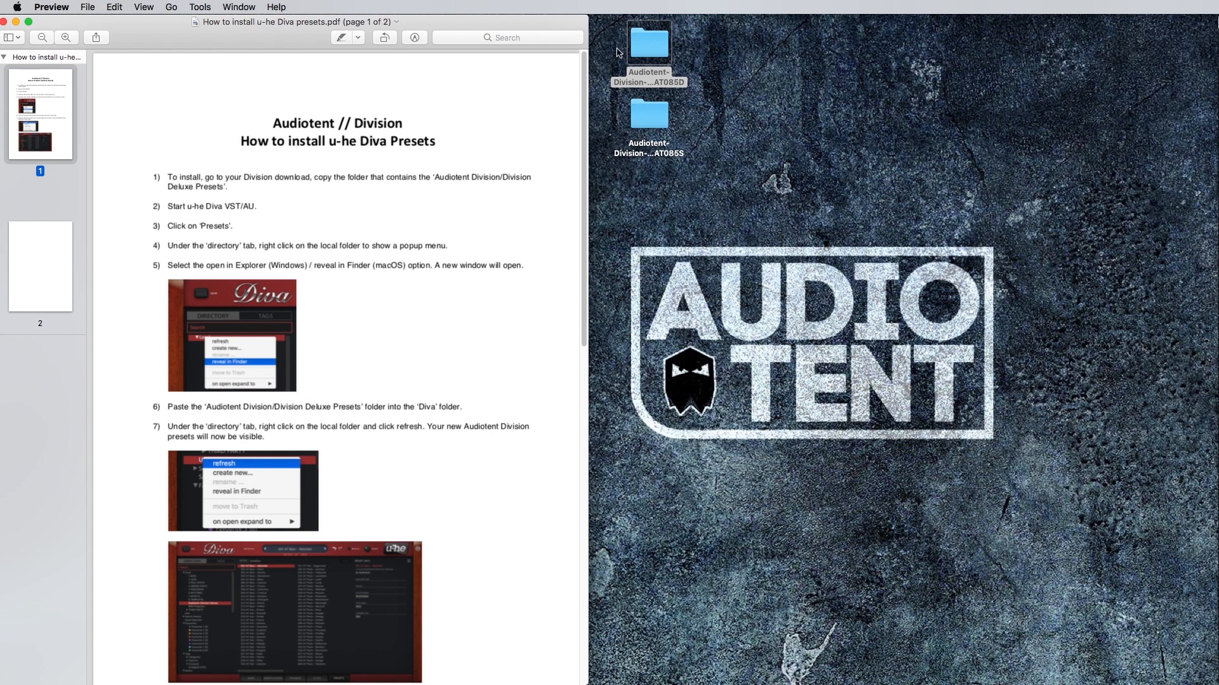
Step: Open the Deluxe download's Presets folder and bring up the context menu for Audiotent Division Deluxe
double_click(648, 44)
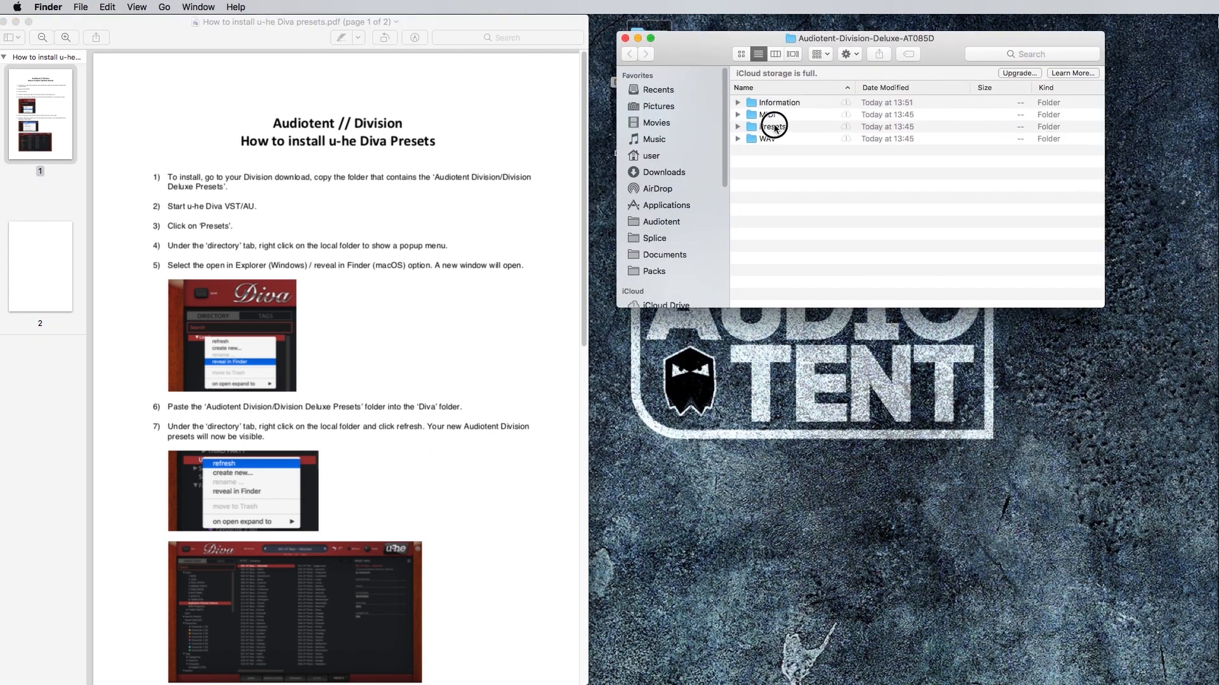
double_click(775, 125)
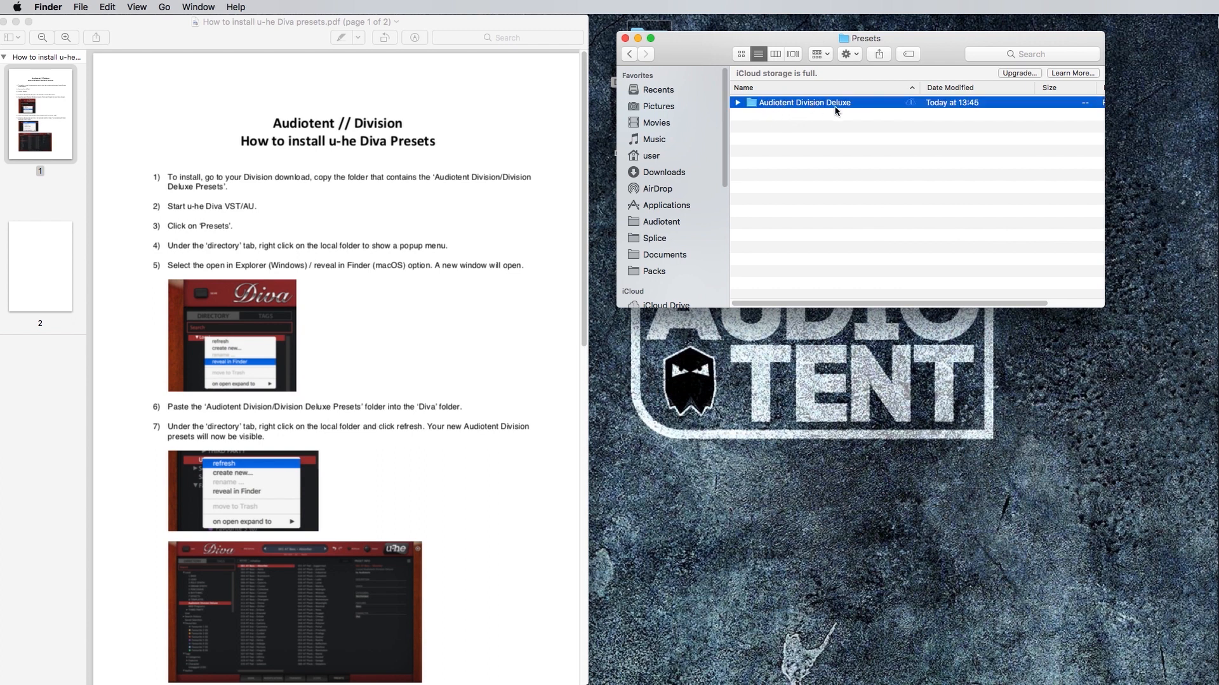
mouse_move(864, 105)
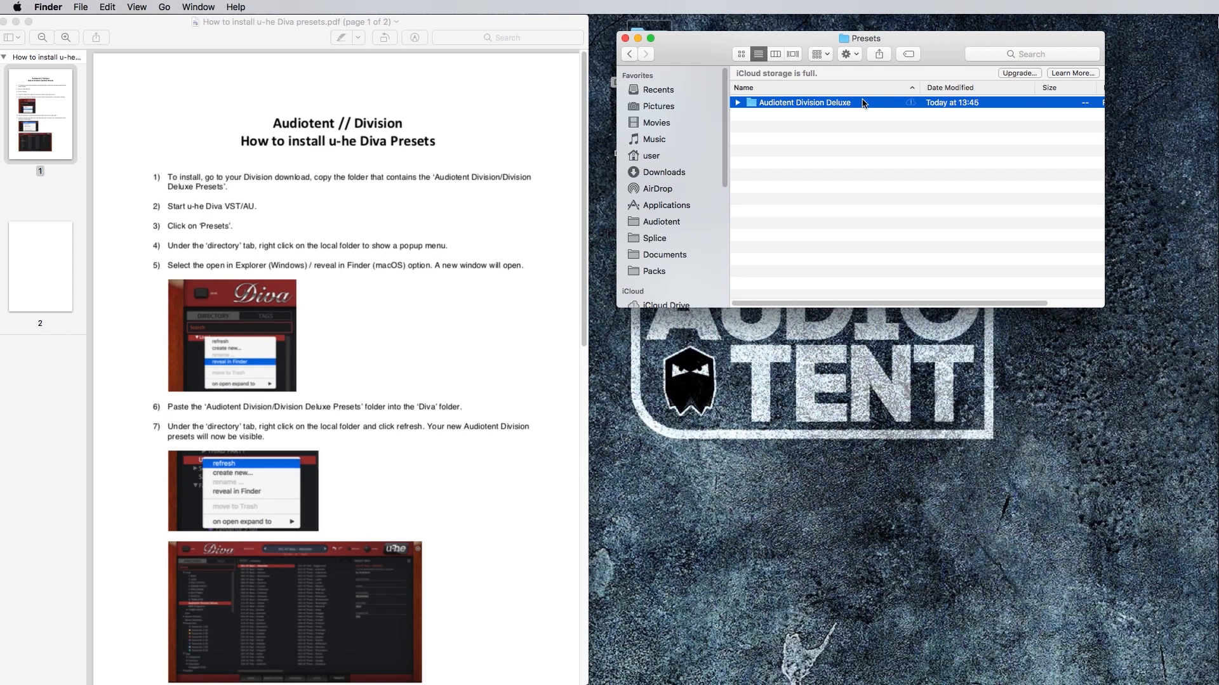
right_click(803, 102)
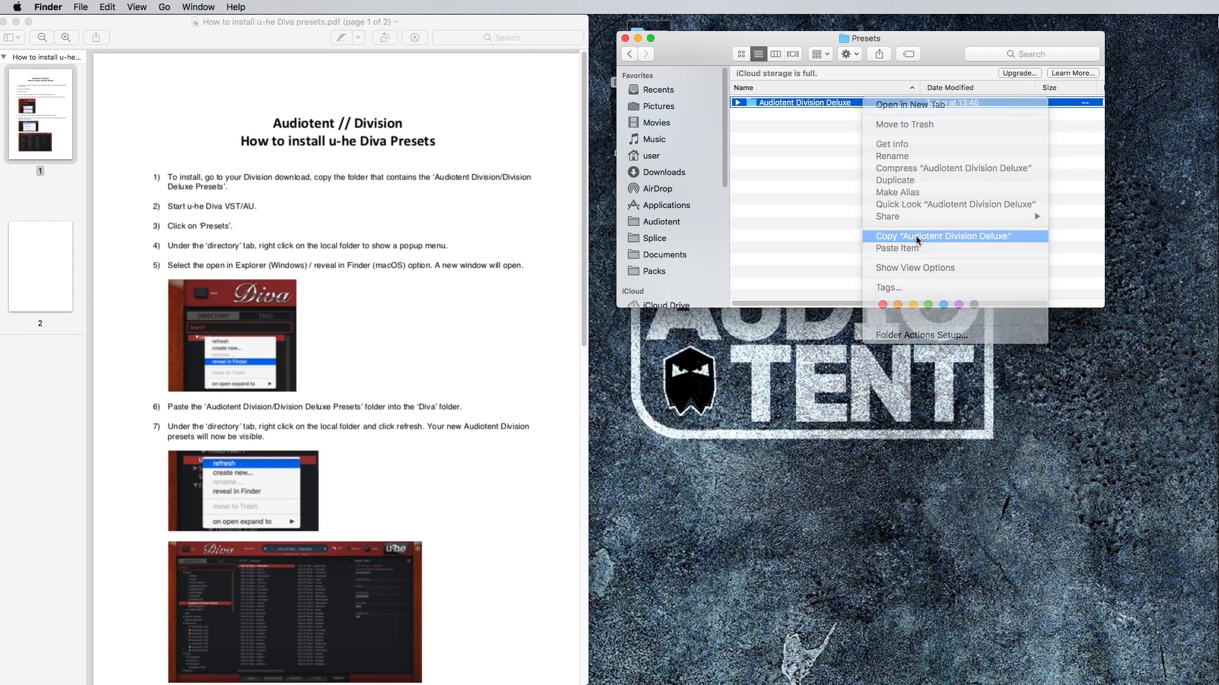
Step: Copy the Audiotent Division Deluxe folder and switch Diva to its preset browser listing Local folders
click(943, 236)
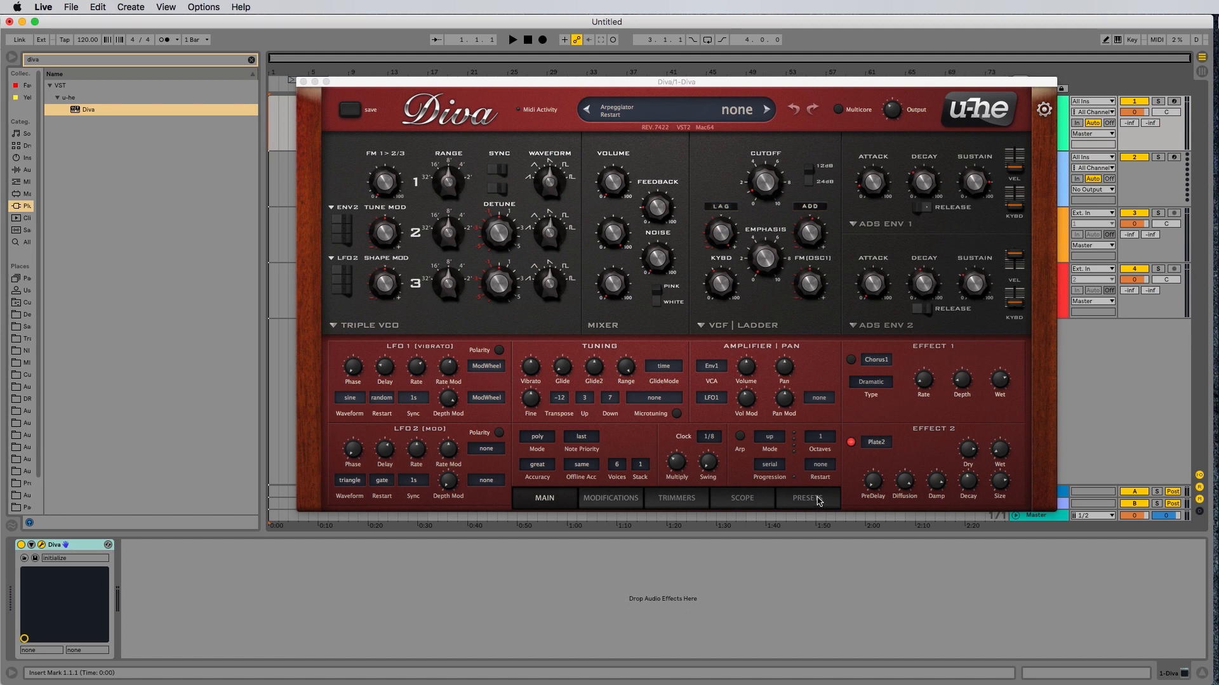
click(808, 497)
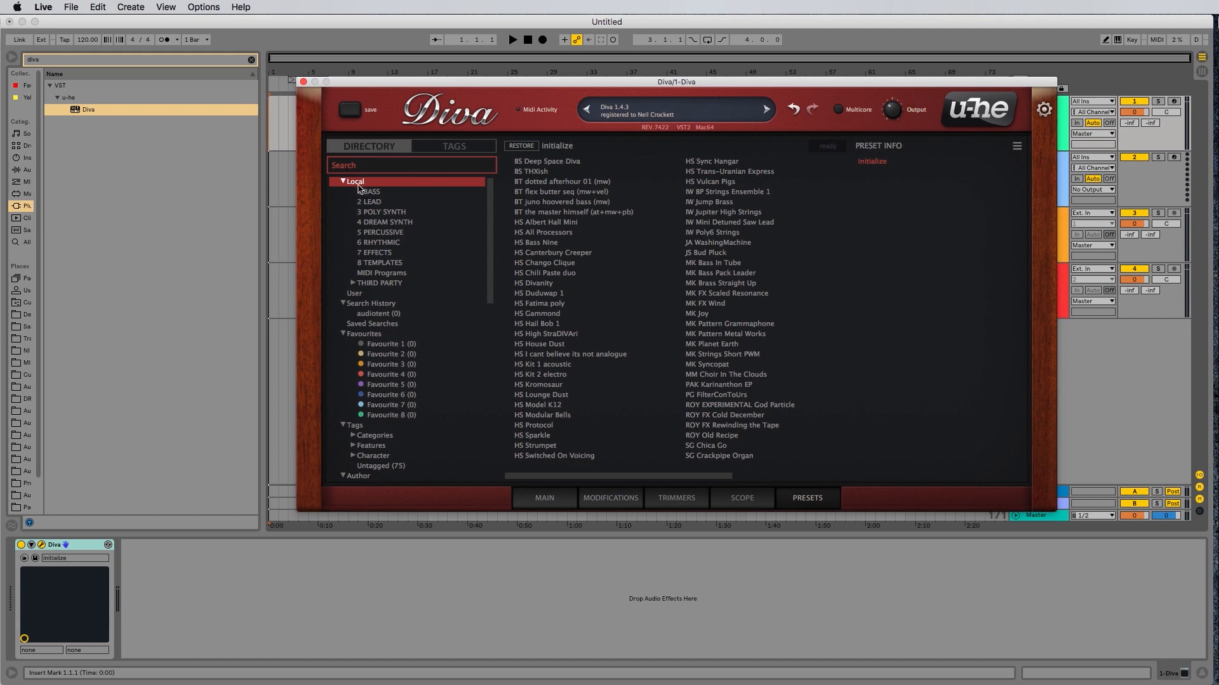
Step: Reveal Diva's Local preset folder in Finder from the browser's context menu
right_click(354, 181)
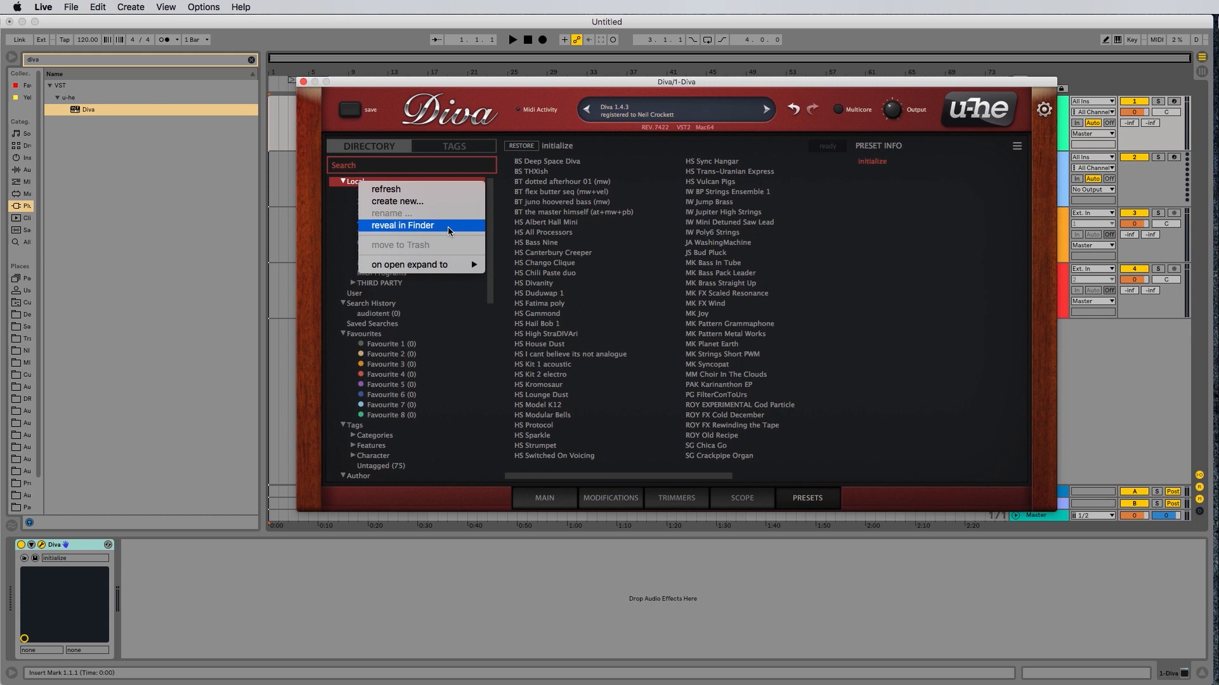
click(403, 226)
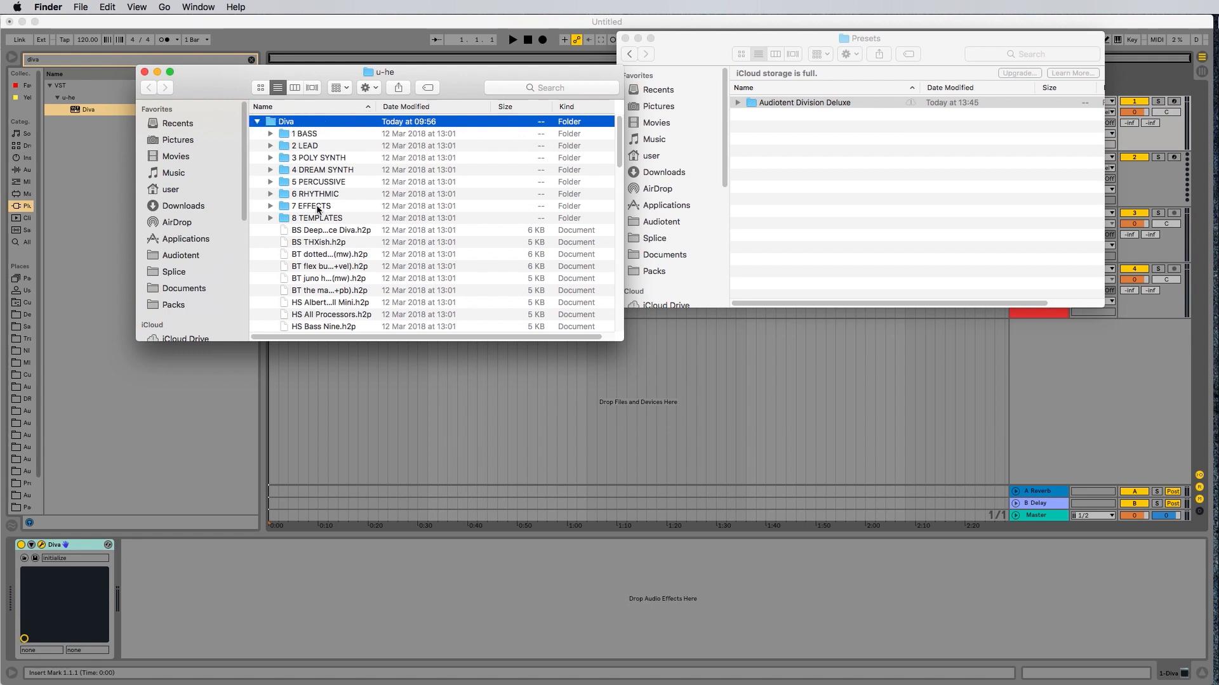
Step: Paste Audiotent Division Deluxe into Diva's local preset folder and select the new folder
scroll(down, 3)
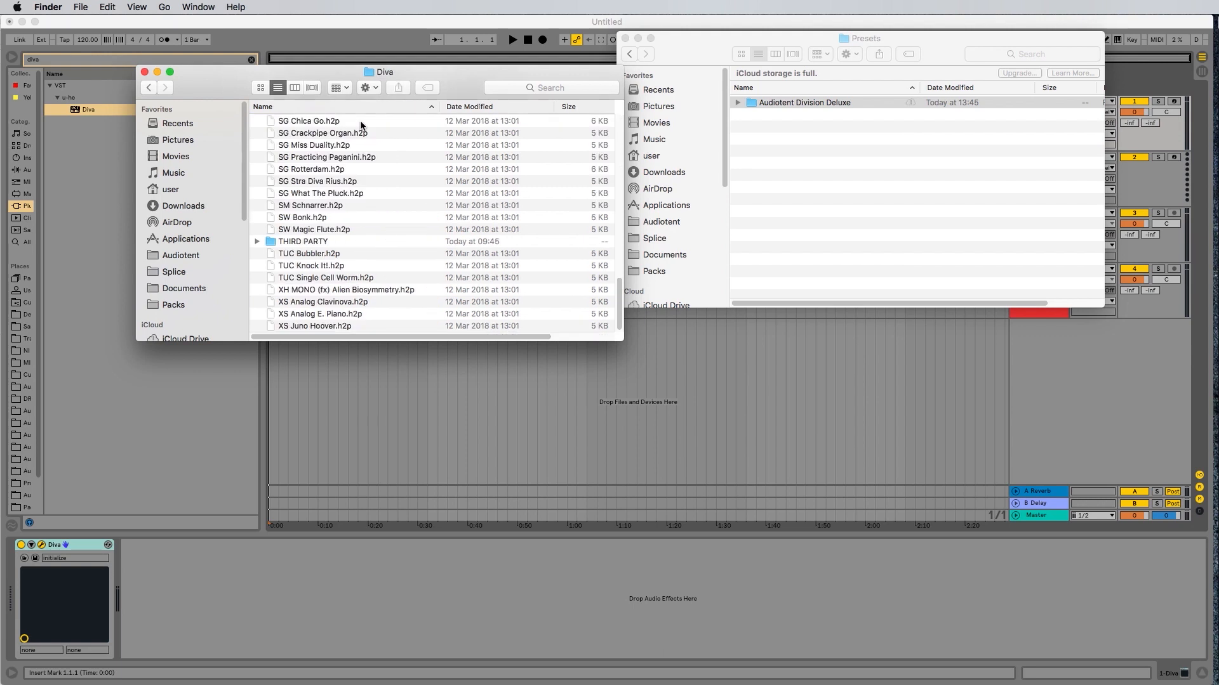
mouse_move(413, 189)
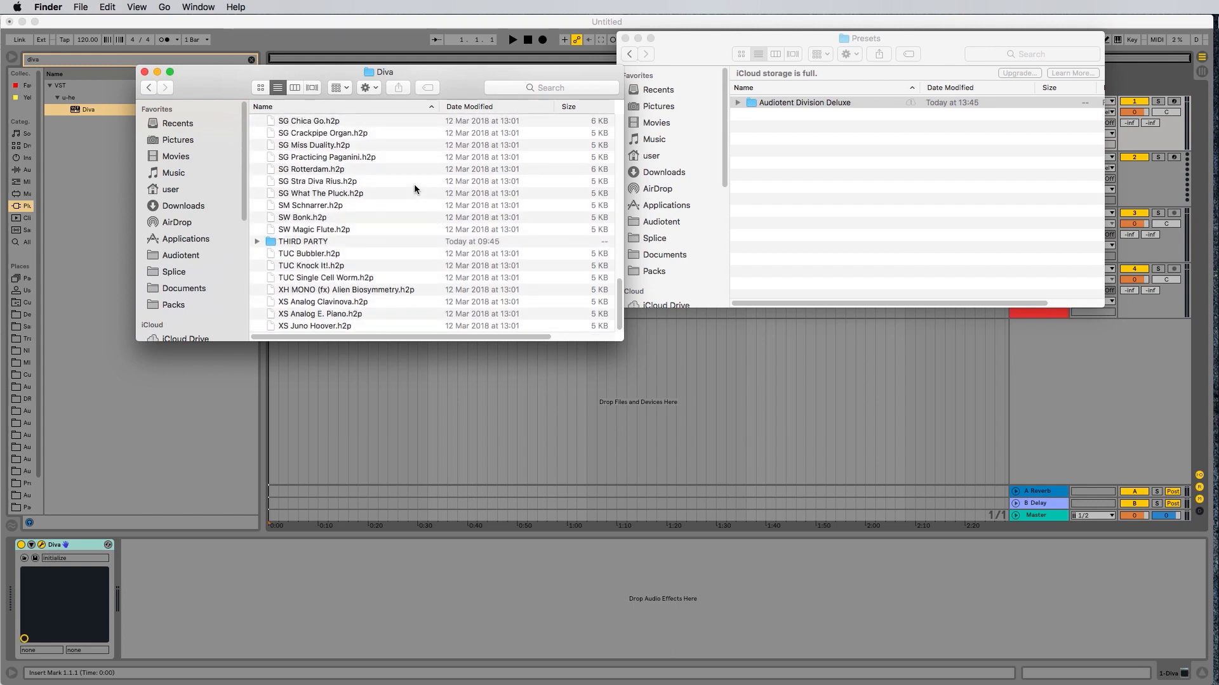
mouse_move(506, 264)
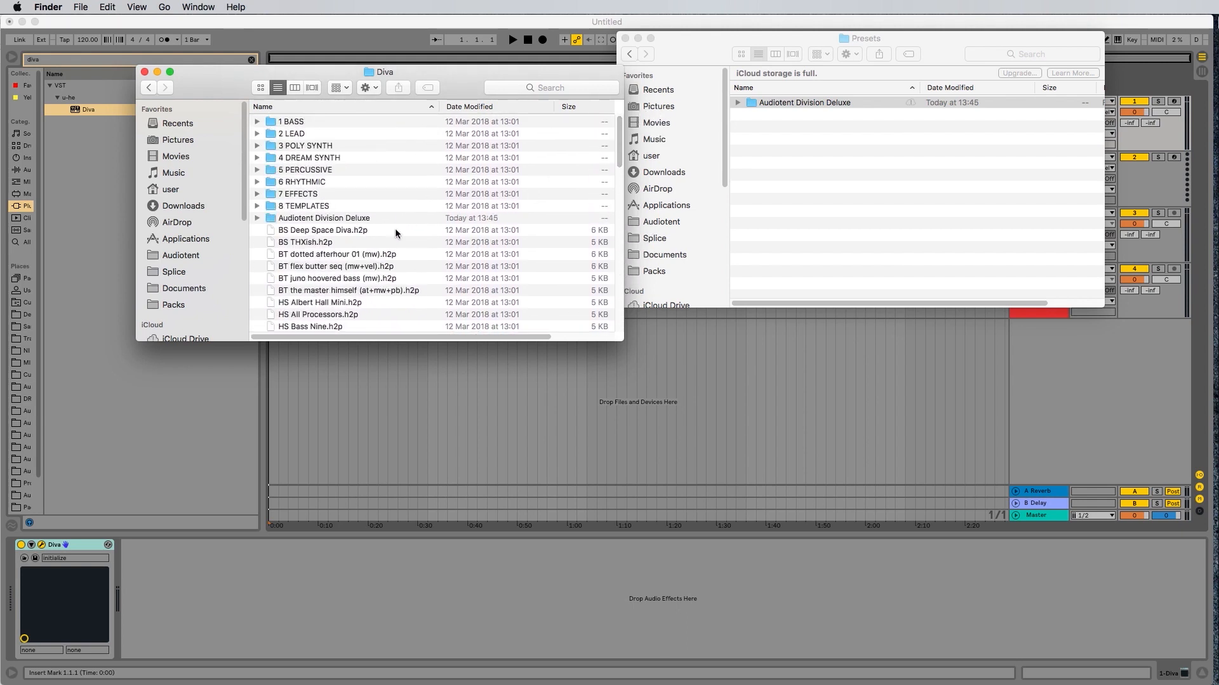
click(324, 217)
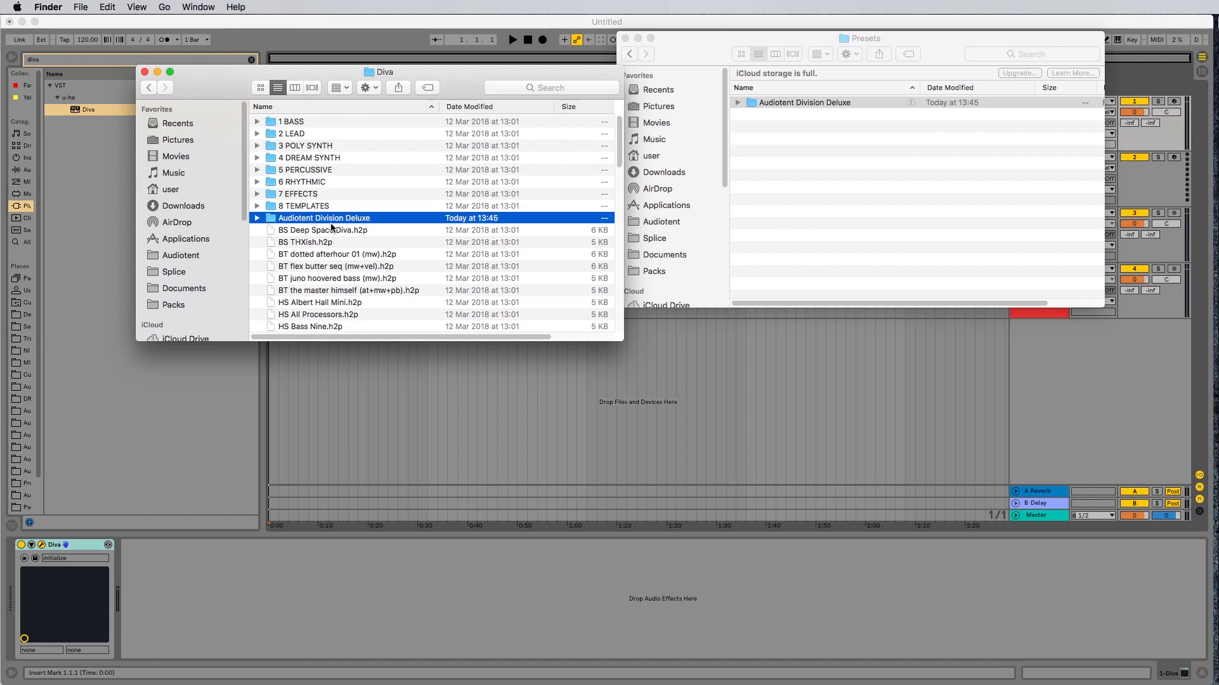
mouse_move(388, 220)
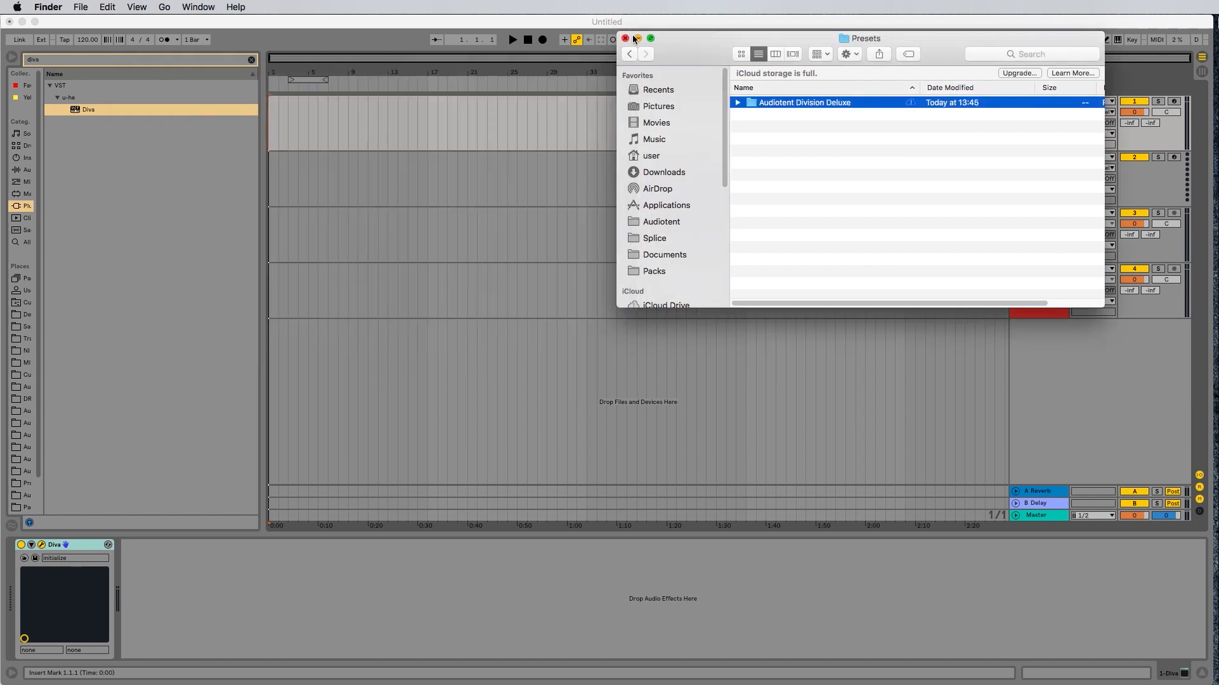
Step: Back in Diva, refresh the Local folder and list the Audiotent Division Deluxe AT presets
click(623, 37)
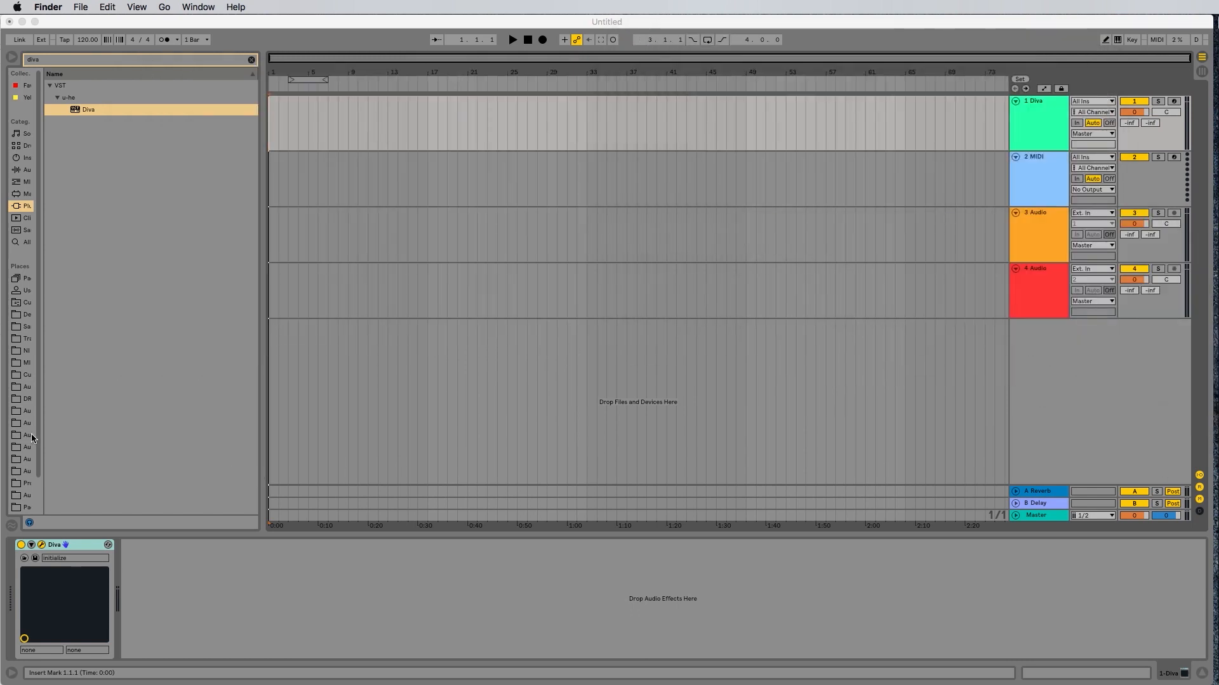
double_click(88, 109)
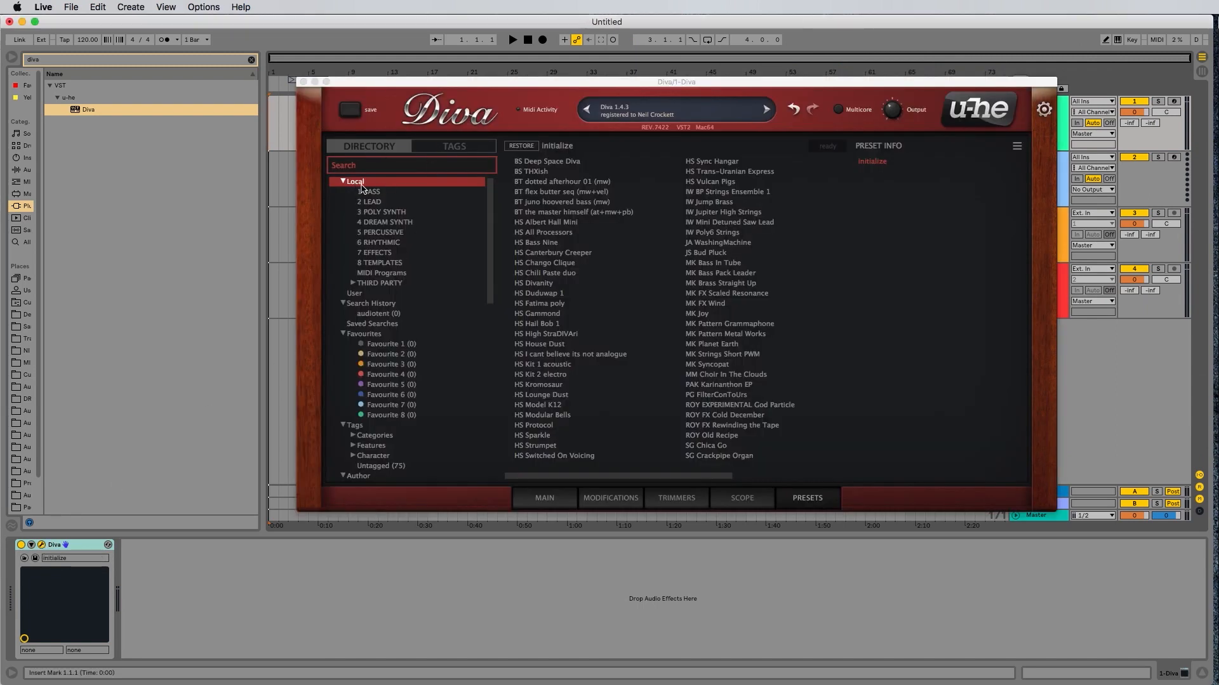
right_click(355, 182)
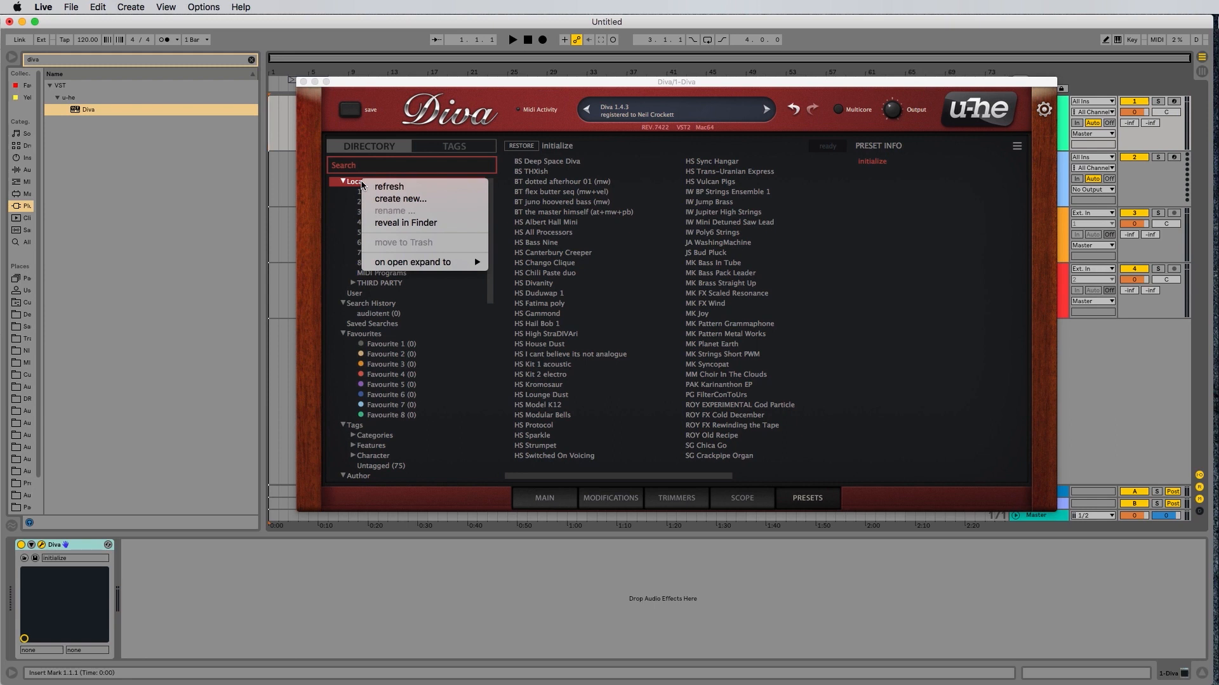
click(388, 187)
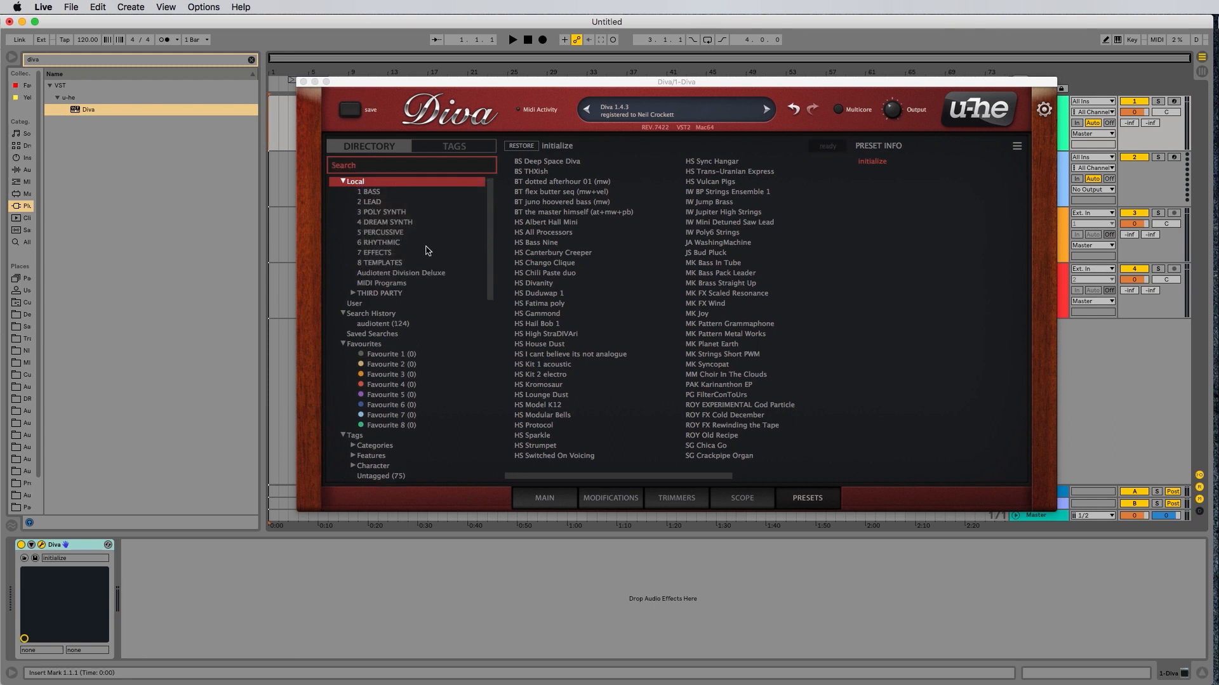
click(401, 273)
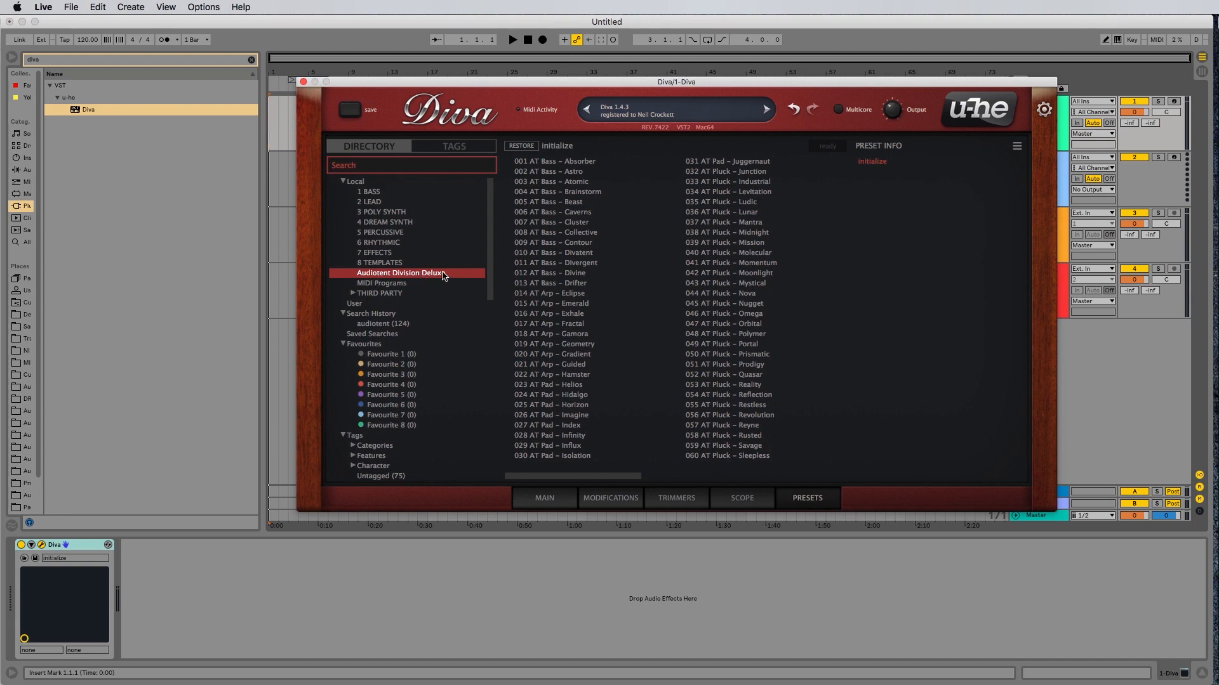